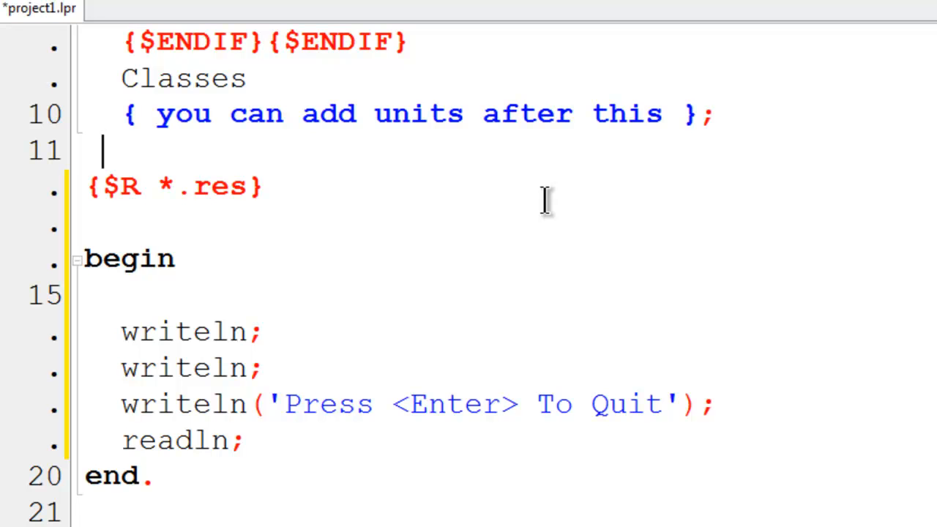
Step: Declare 'var x:integer;' after the uses clause and begin 'x:=' below begin
{"action": "key", "text": "Enter"}
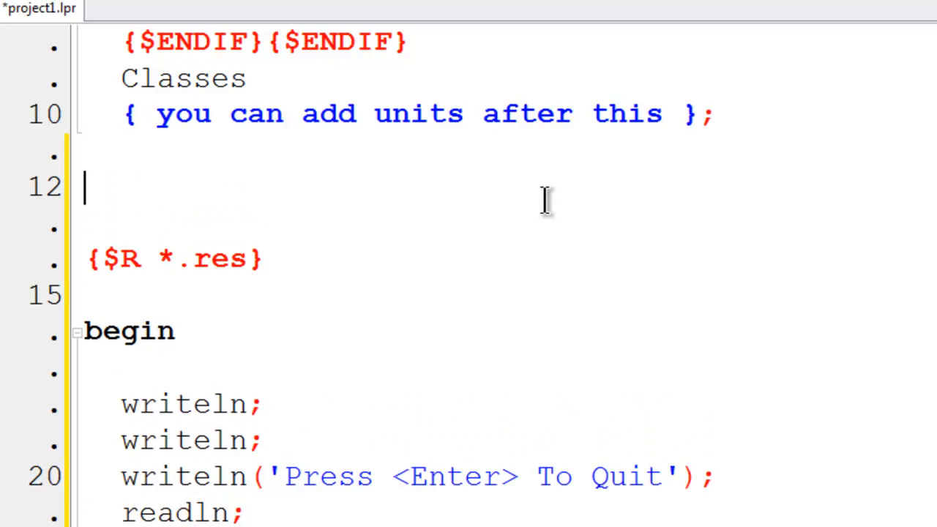
{"action": "type", "text": "var"}
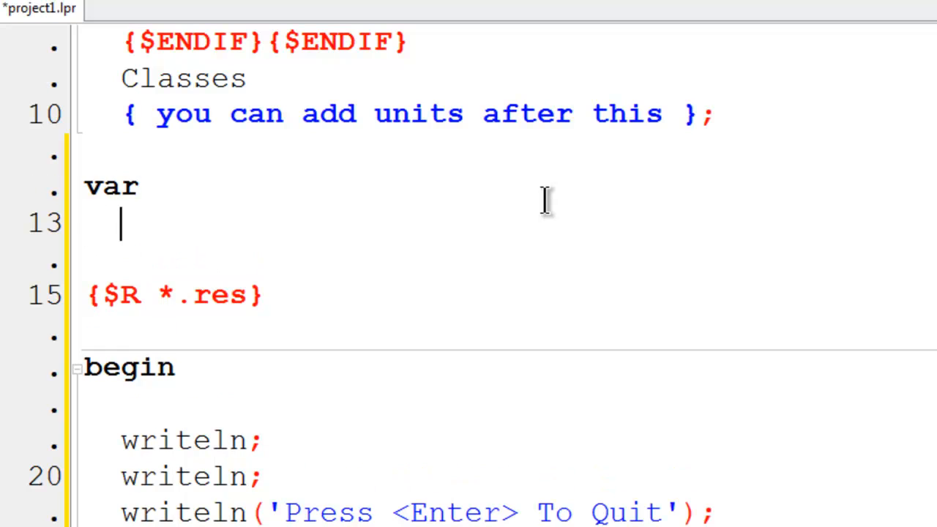
{"action": "type", "text": "x:integ"}
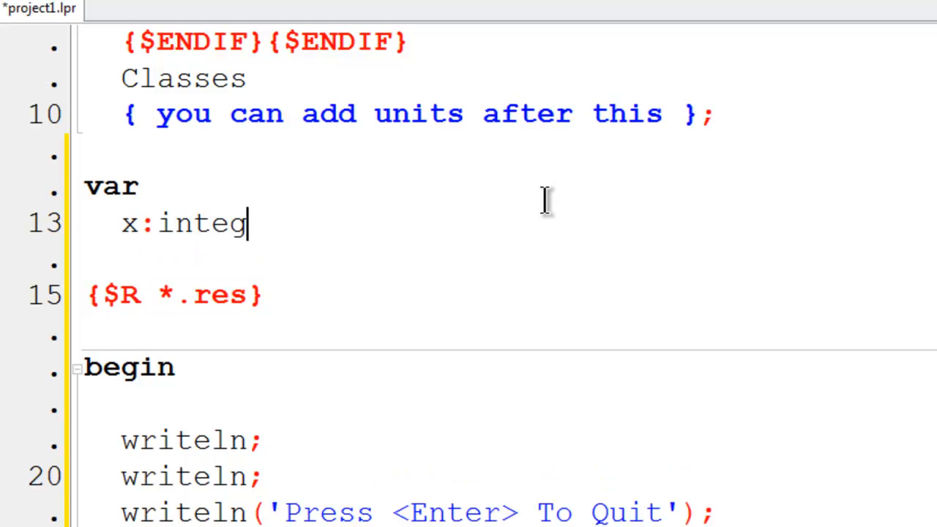
{"action": "type", "text": "er;"}
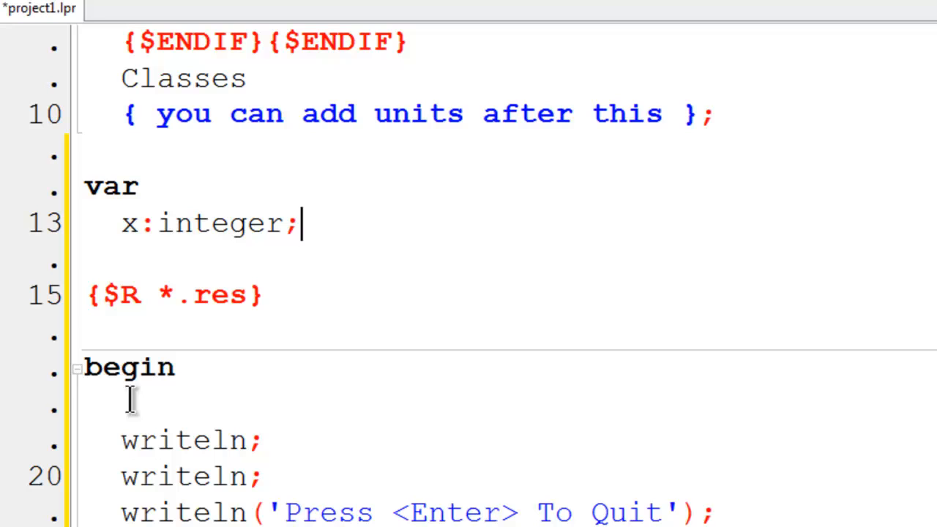
{"action": "left_click", "coordinate": [126, 402]}
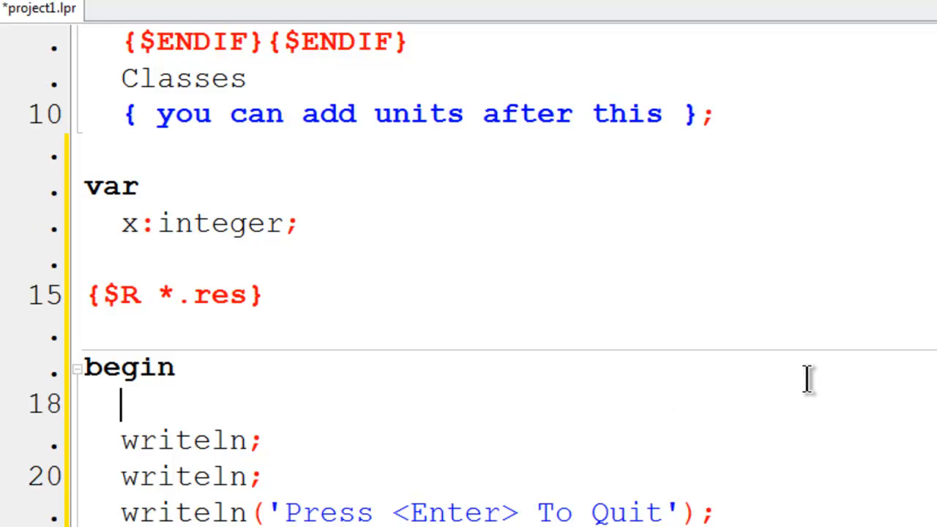
{"action": "type", "text": "x:=1;"}
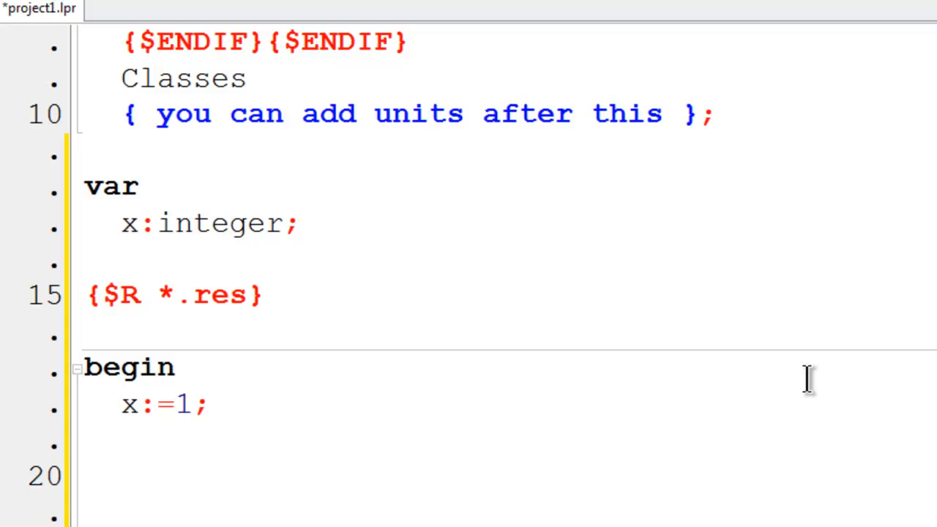
Step: Start a repeat block that prints writeln('SchoolFreeware');
{"action": "type", "text": "repeat"}
{"action": "type", "text": "writ"}
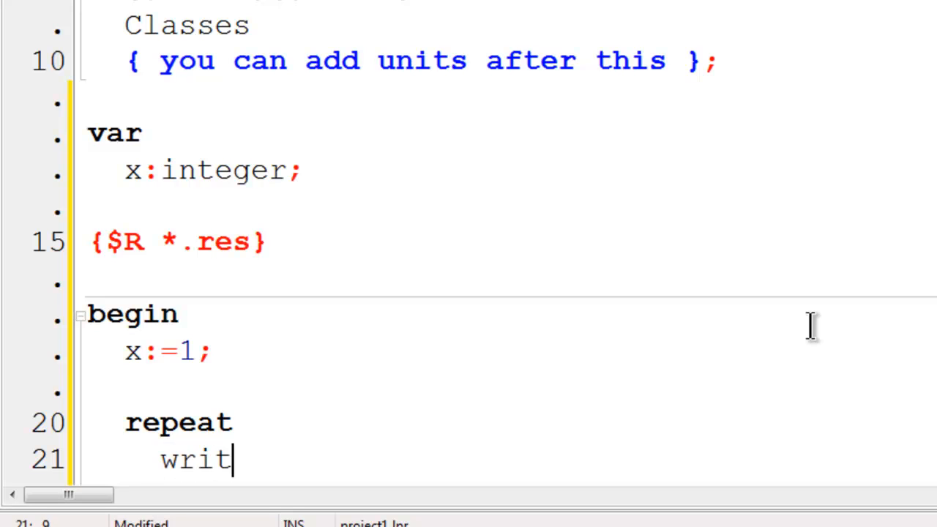
{"action": "type", "text": "eln('"}
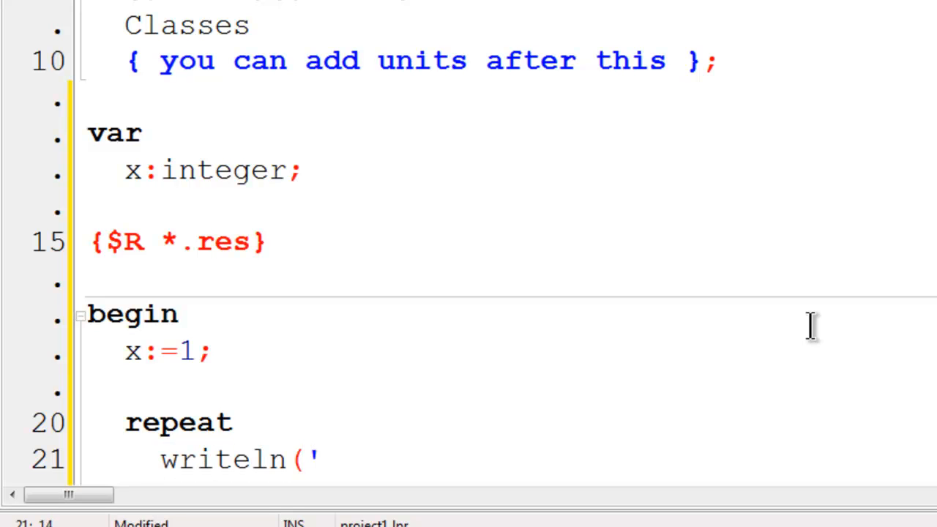
{"action": "type", "text": "Sch"}
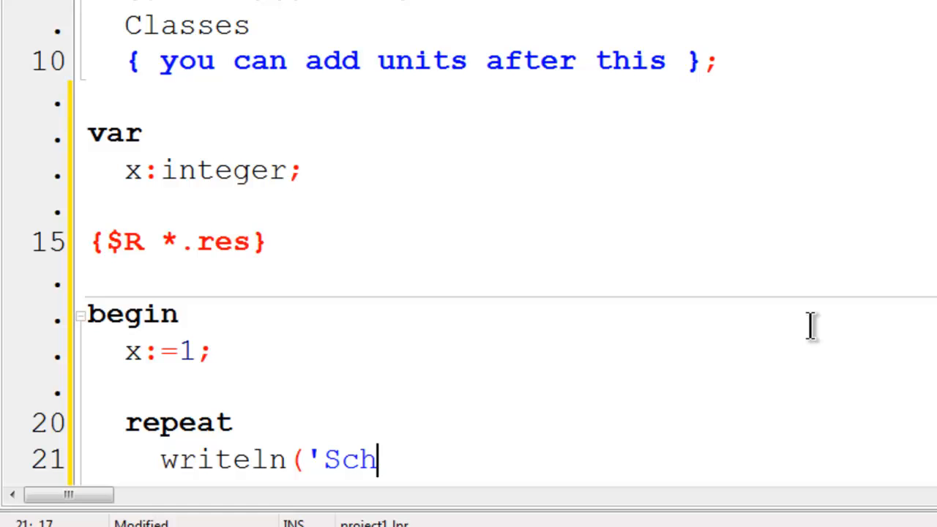
{"action": "type", "text": "oolFreeware"}
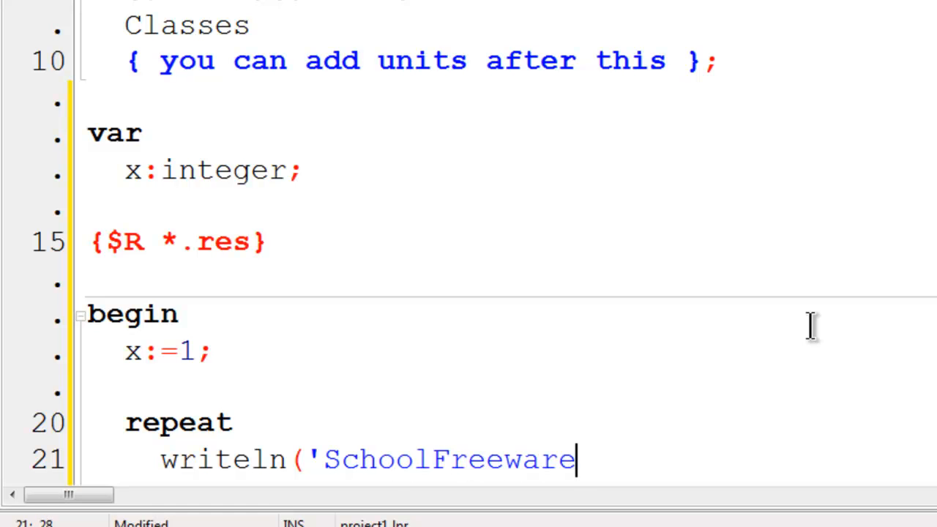
{"action": "type", "text": "');"}
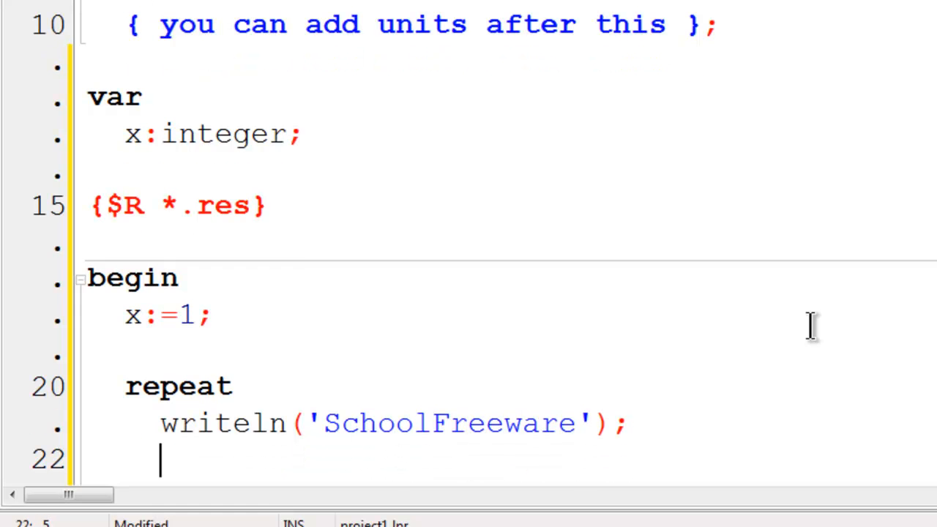
Step: Increment x with 'x:=x+1' and close the loop with 'until x = 11'
{"action": "type", "text": "x:="}
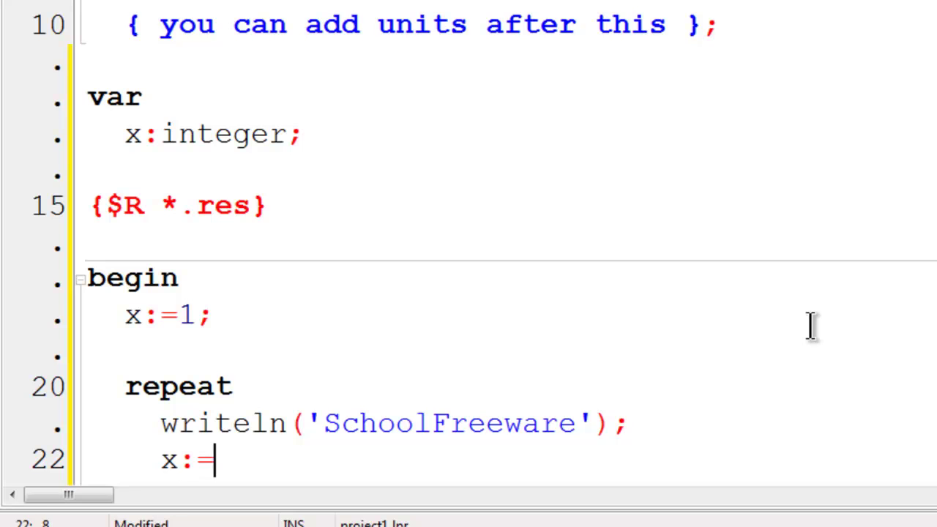
{"action": "type", "text": "x+1;"}
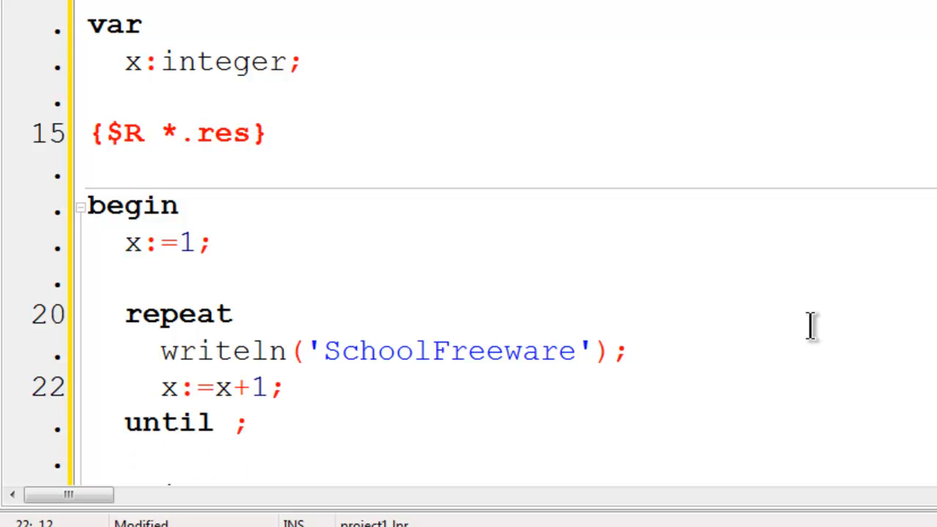
{"action": "type", "text": "x"}
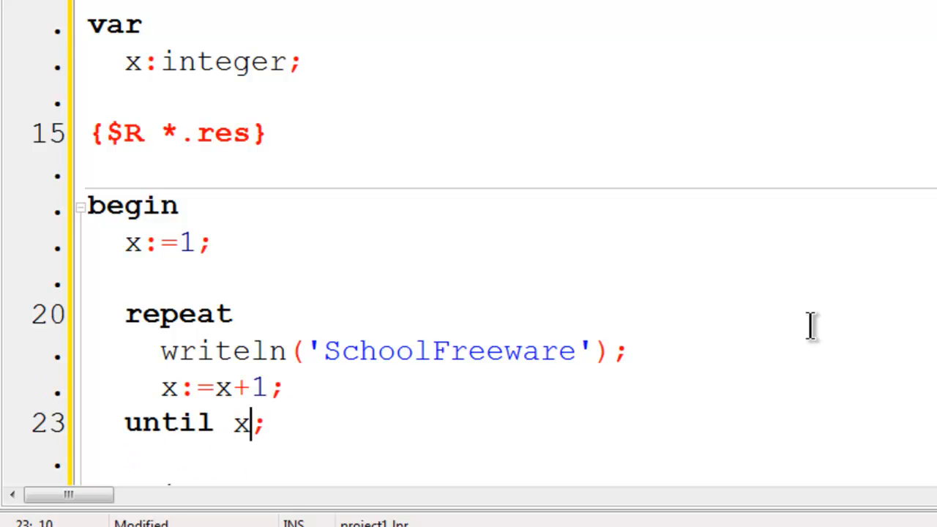
{"action": "type", "text": "= 1"}
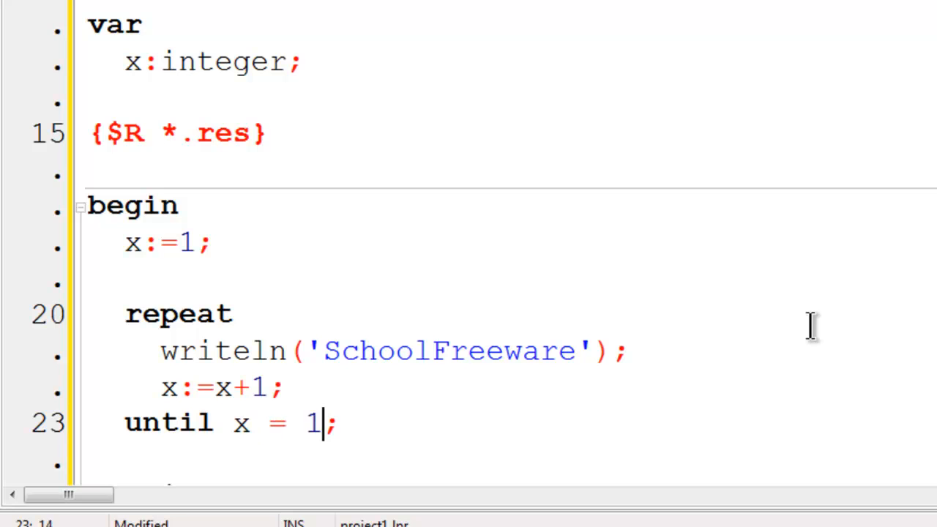
{"action": "type", "text": "1"}
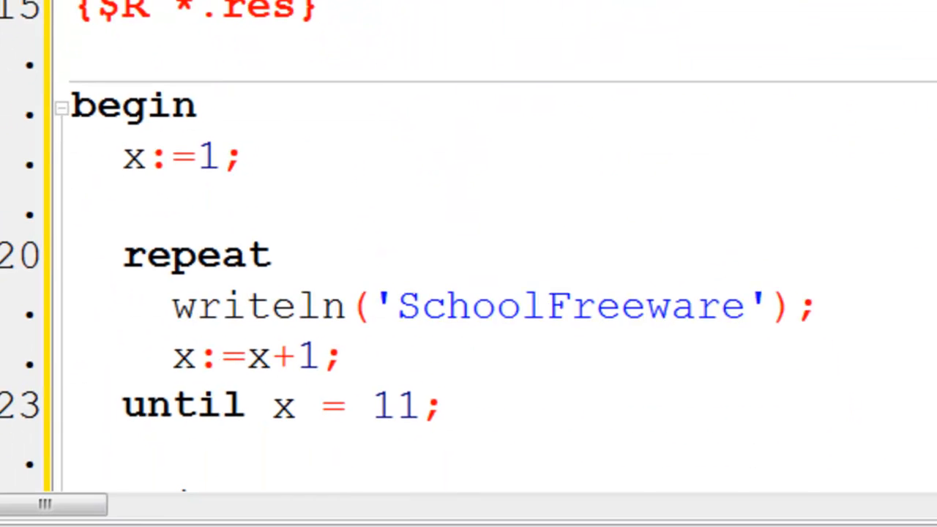
{"action": "mouse_move", "coordinate": [758, 267]}
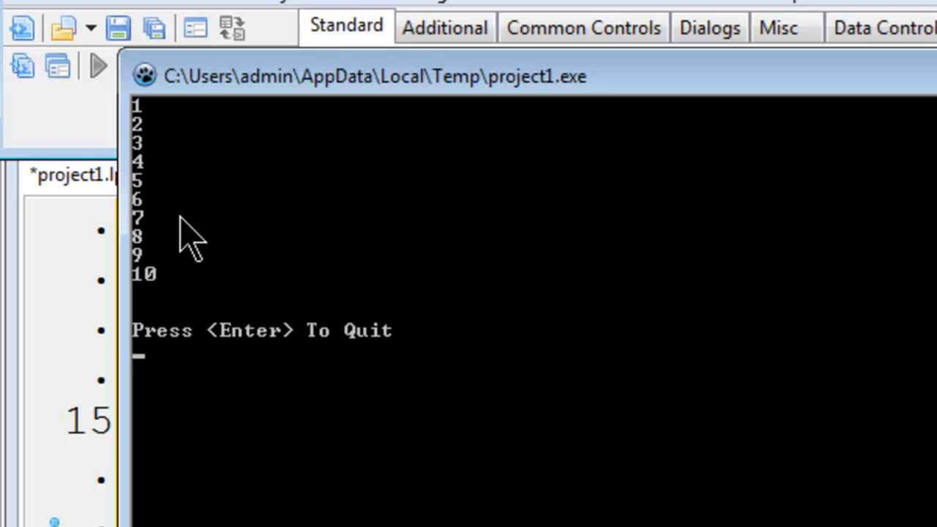
{"action": "mouse_move", "coordinate": [728, 397]}
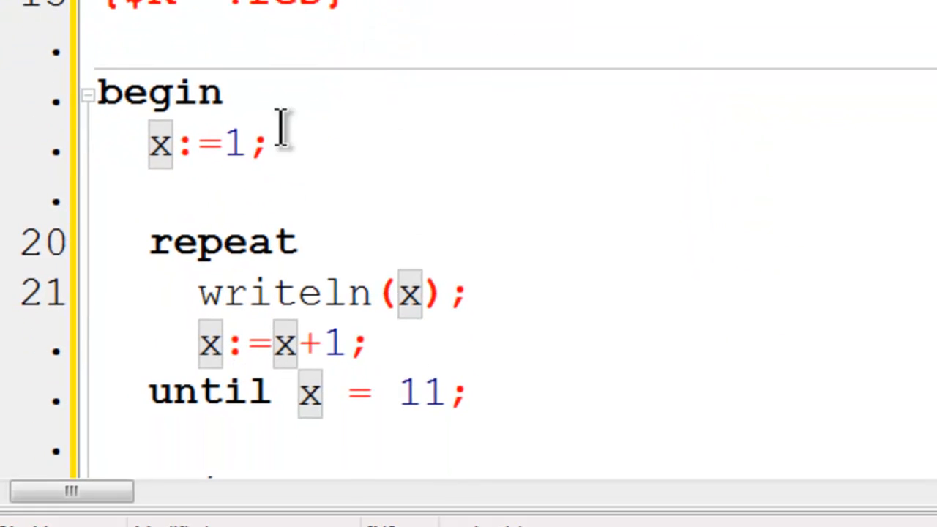
Step: Change the loop to start at 10, use x-1, and stop at x = 0
{"action": "type", "text": "0"}
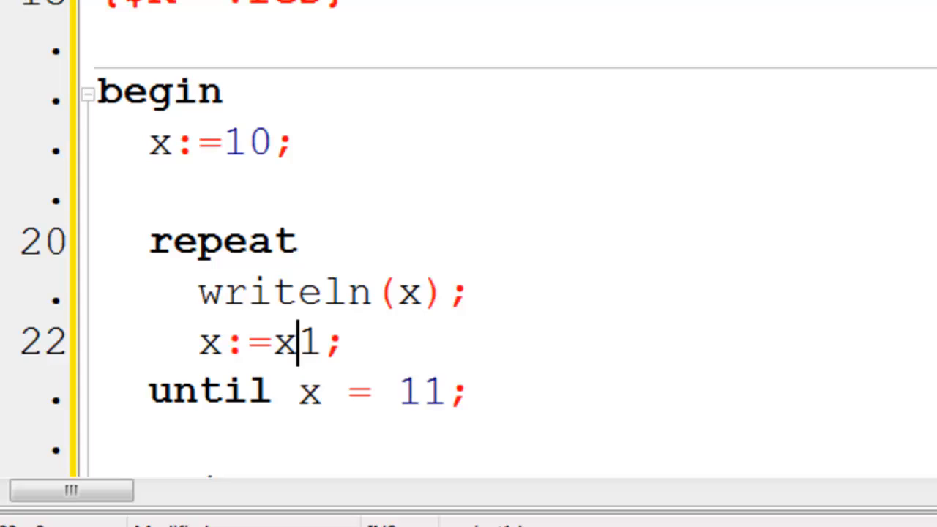
{"action": "type", "text": "-"}
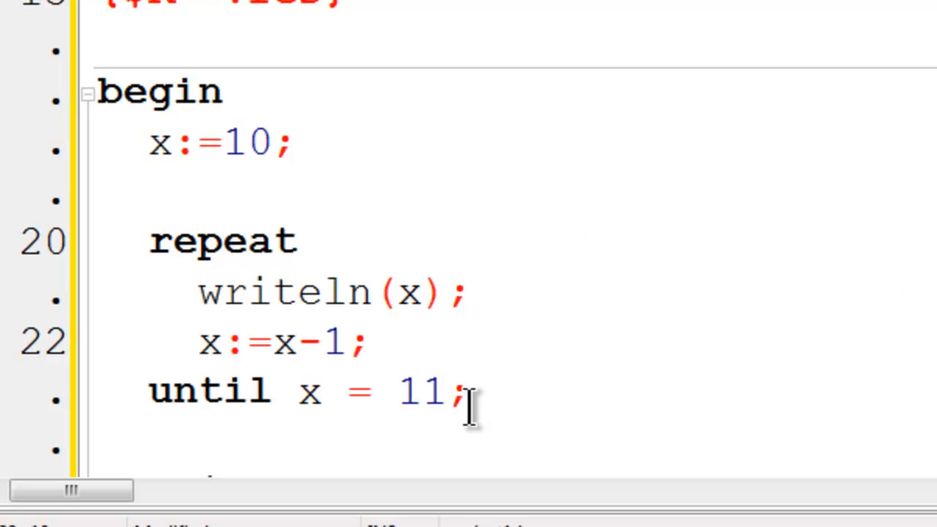
{"action": "key", "text": "BackSpace"}
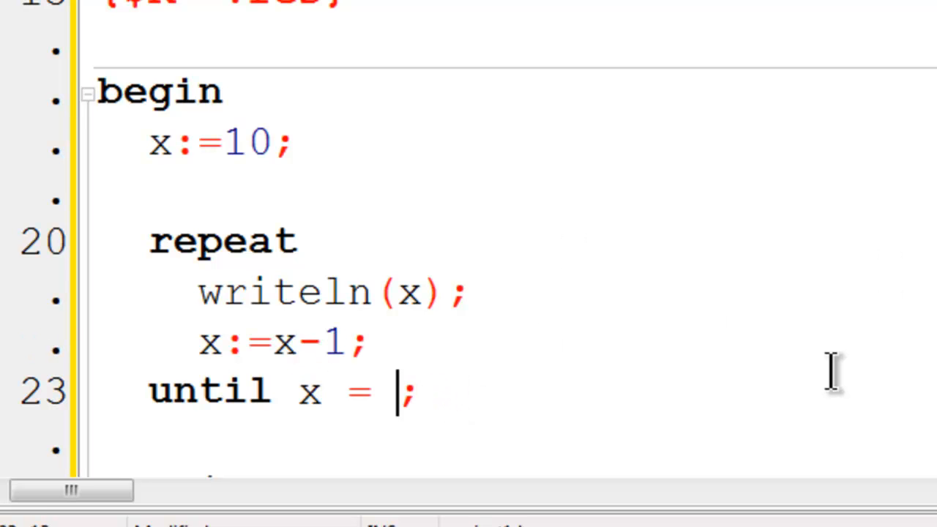
{"action": "type", "text": "0"}
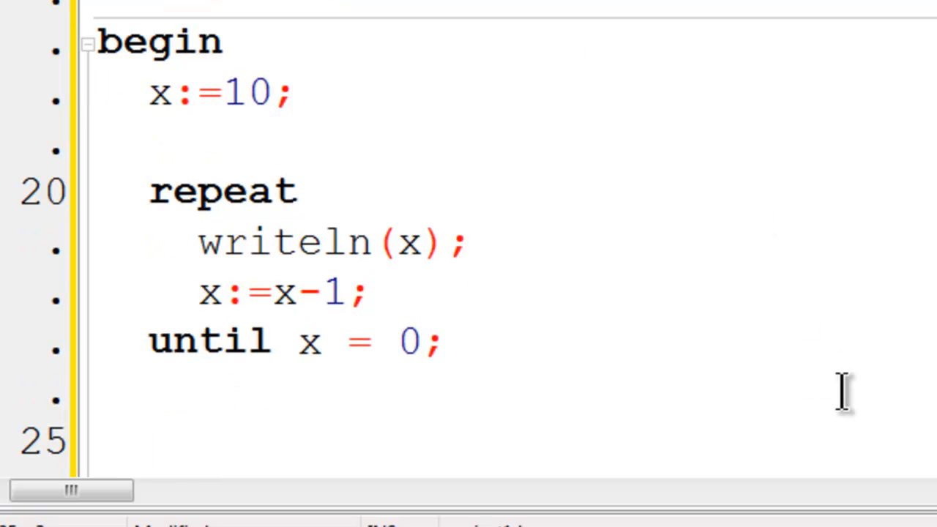
Step: Add writeln('Blast Off!'); after the loop
{"action": "type", "text": "writel"}
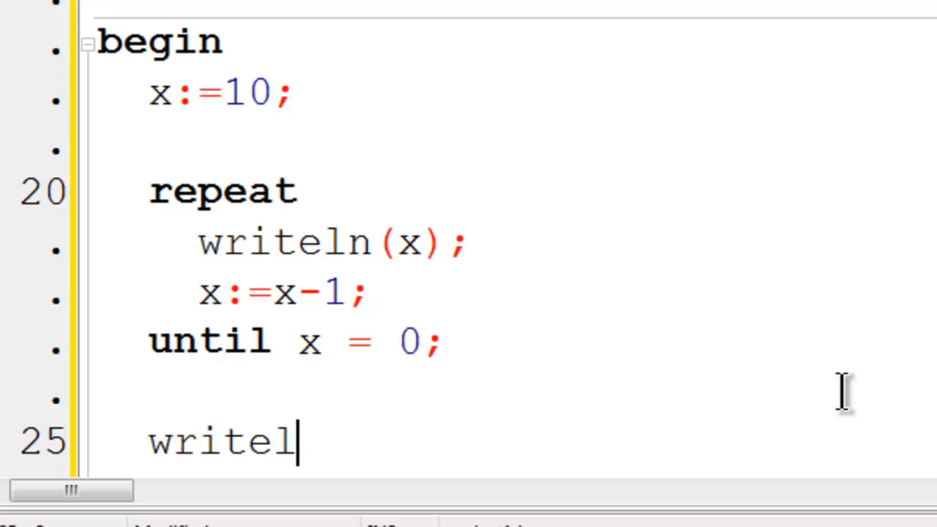
{"action": "type", "text": "n('B"}
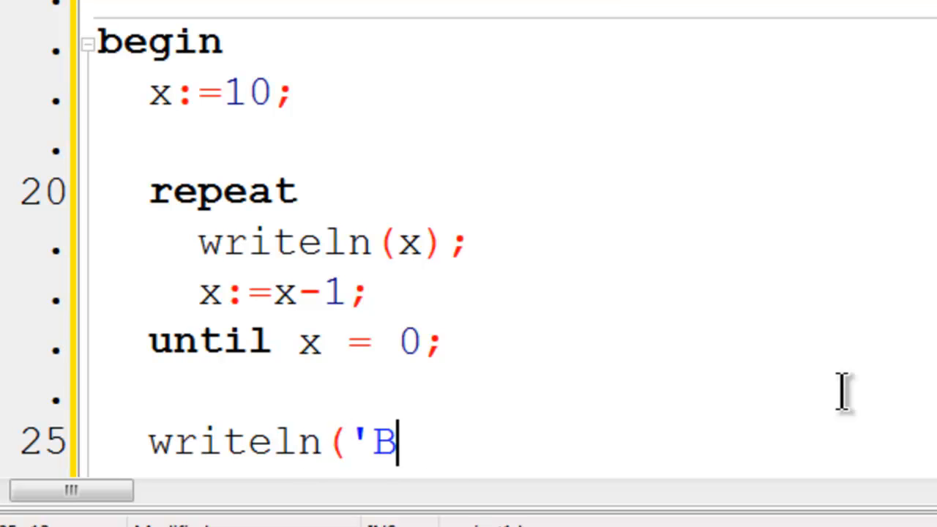
{"action": "type", "text": "last Of"}
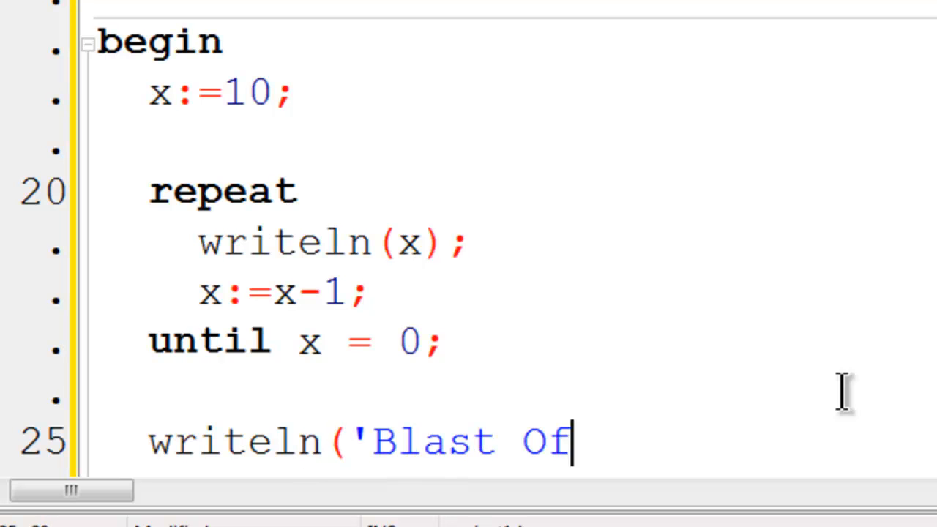
{"action": "type", "text": "f!');"}
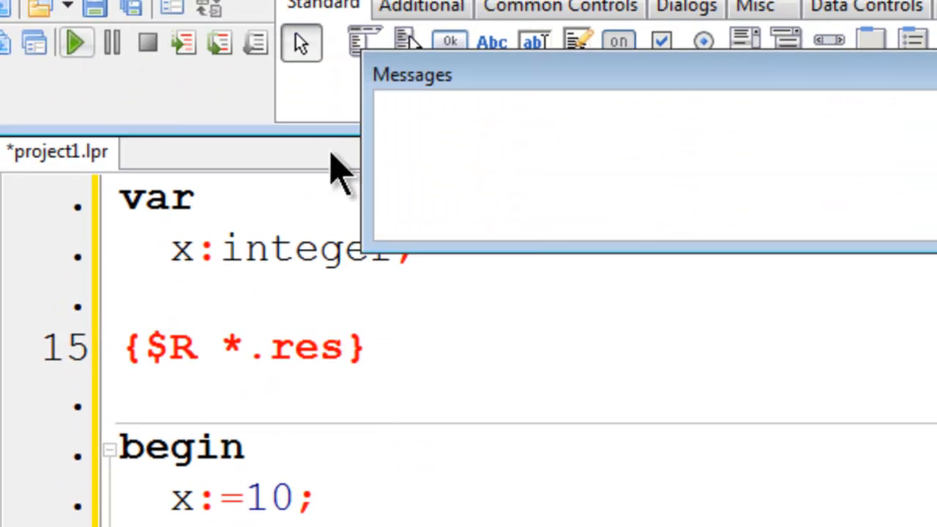
Step: Compile and run the countdown program from the green Run button
{"action": "left_click", "coordinate": [71, 42]}
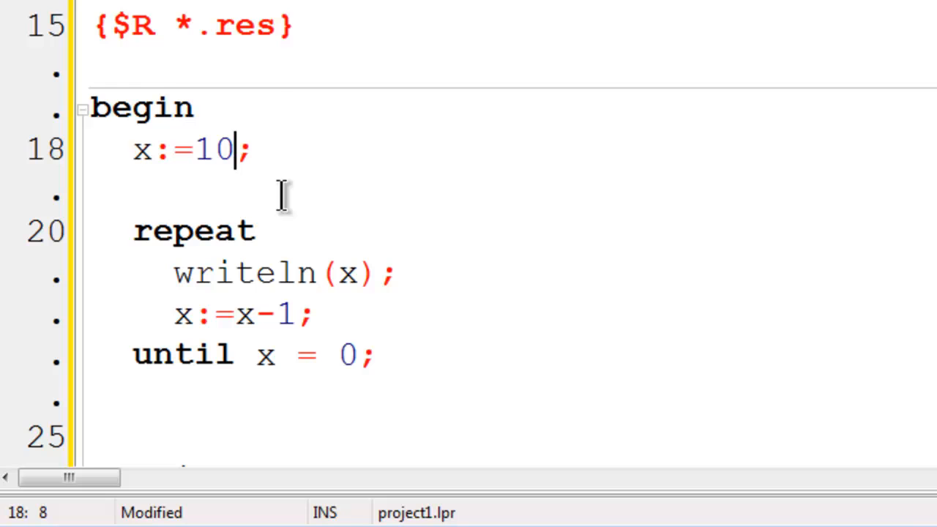
{"action": "mouse_move", "coordinate": [331, 172]}
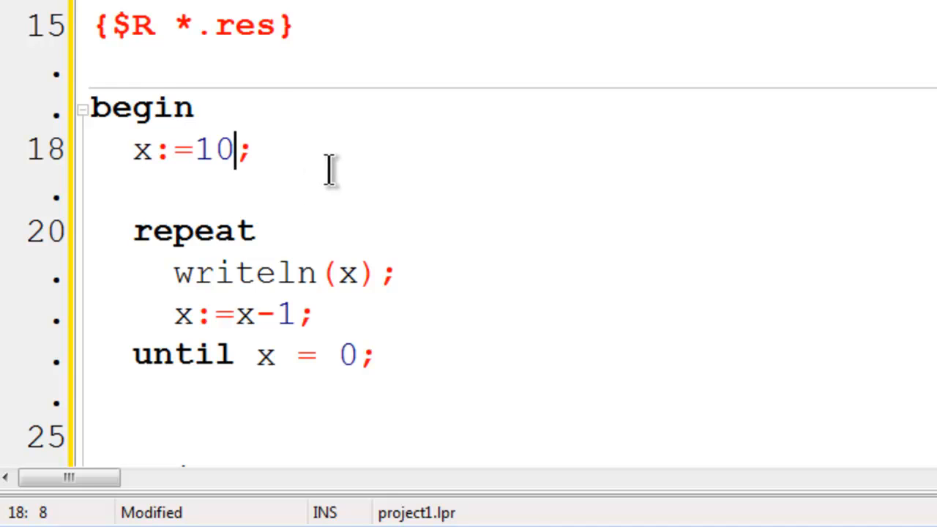
Step: Revert the loop to x:=1, x+1, and 'until x = 11'
{"action": "key", "text": "Backspace"}
{"action": "type", "text": "+"}
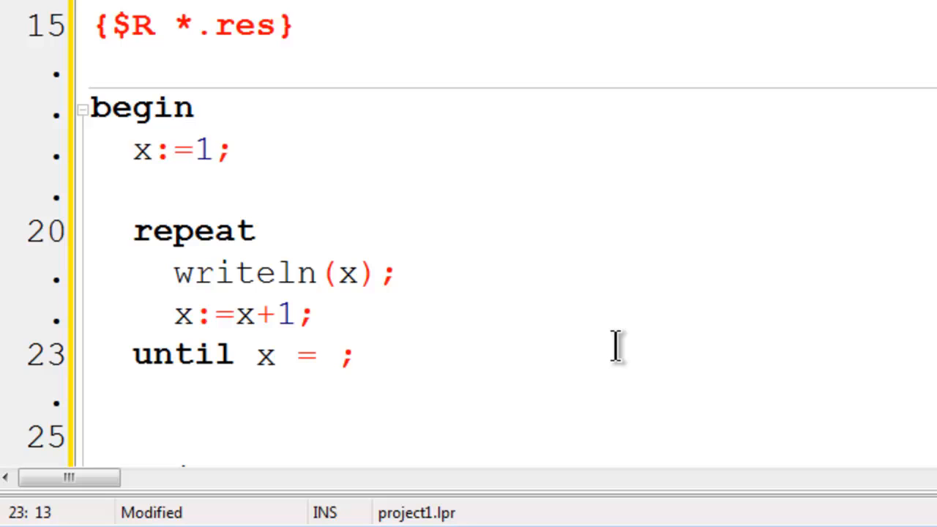
{"action": "type", "text": "11"}
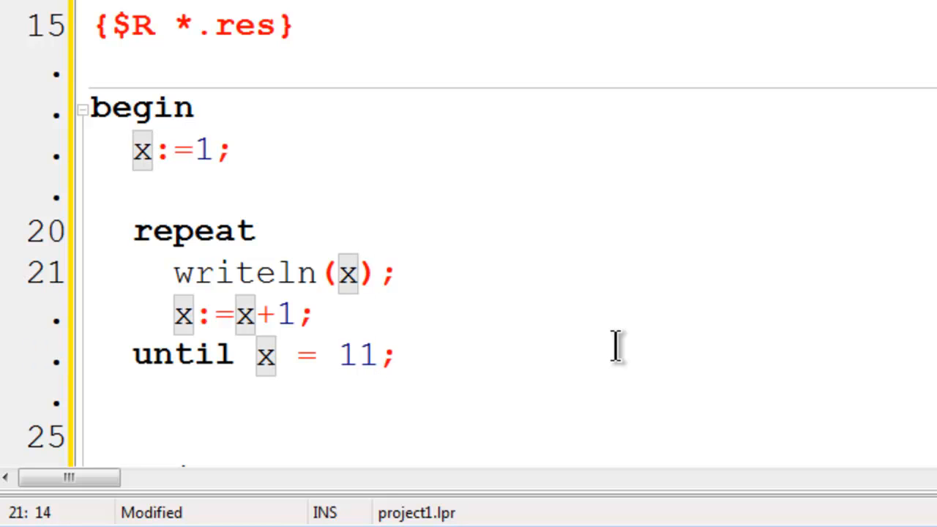
Step: Change the loop body to writeln(x, ' Cubed = ', x*x*x);
{"action": "type", "text": ","}
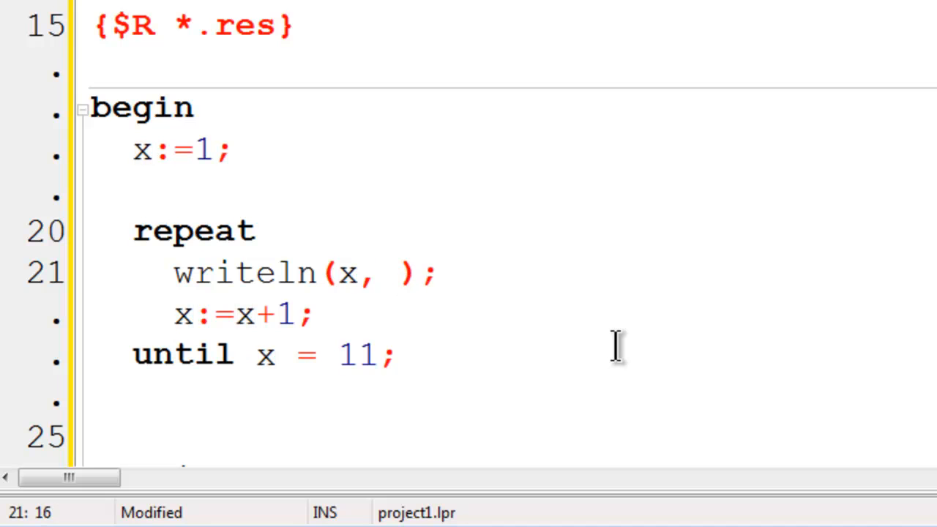
{"action": "type", "text": "' Cubed ="}
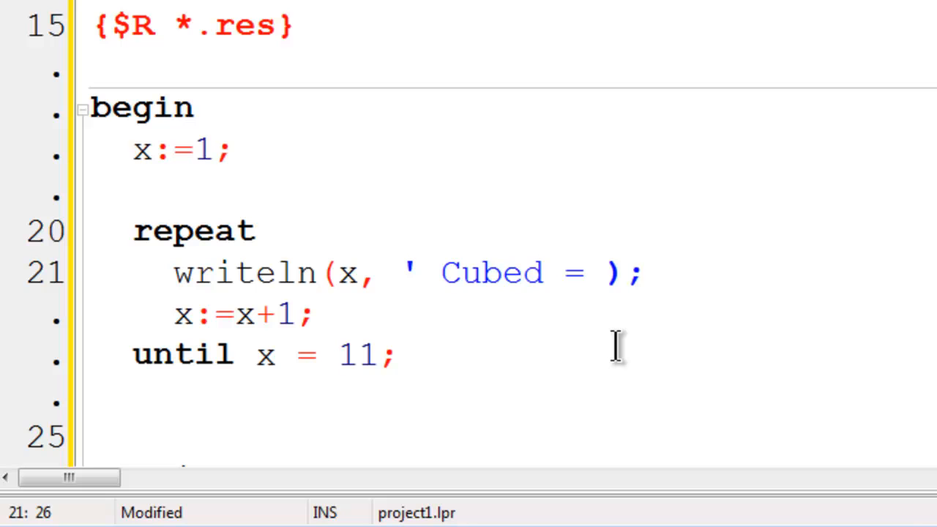
{"action": "type", "text": "', x"}
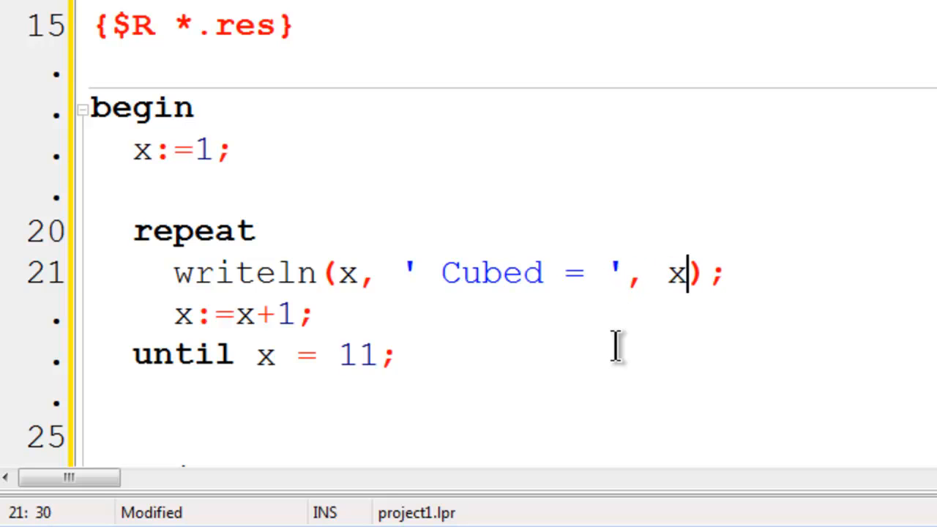
{"action": "type", "text": "*x*"}
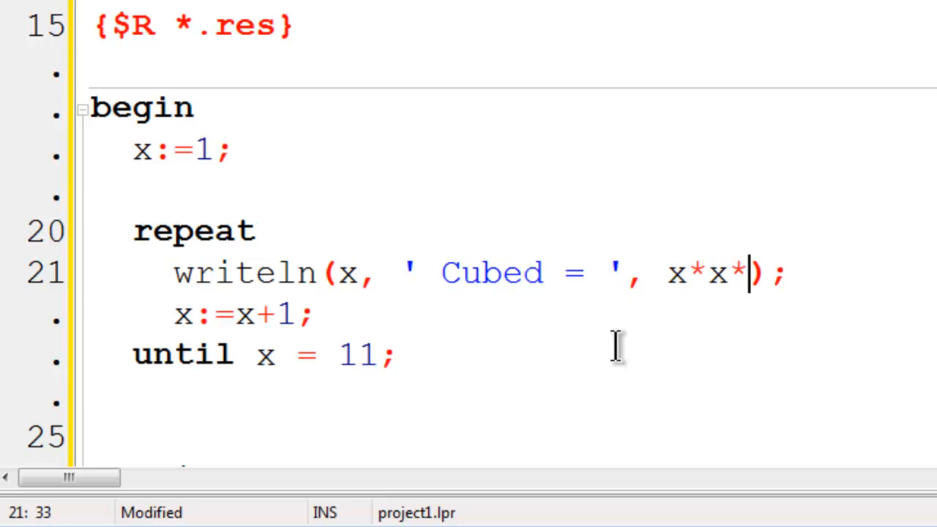
{"action": "type", "text": "x"}
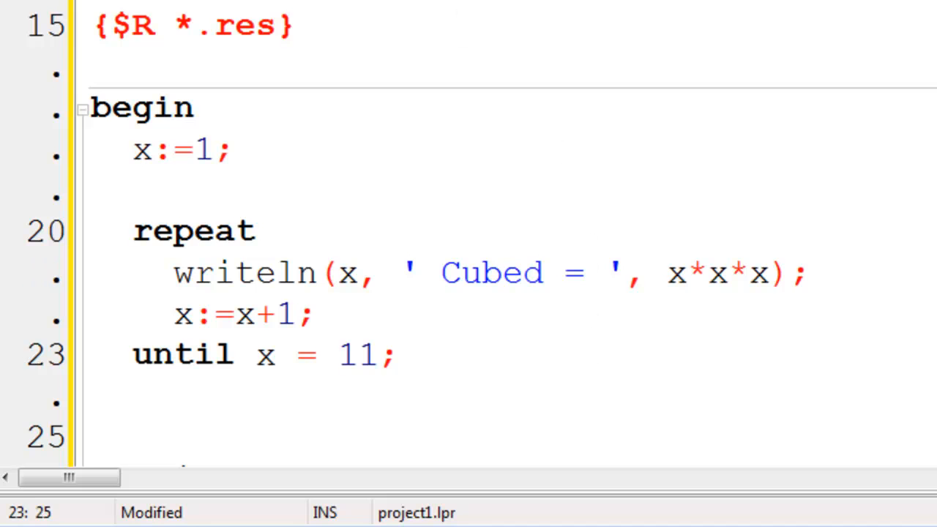